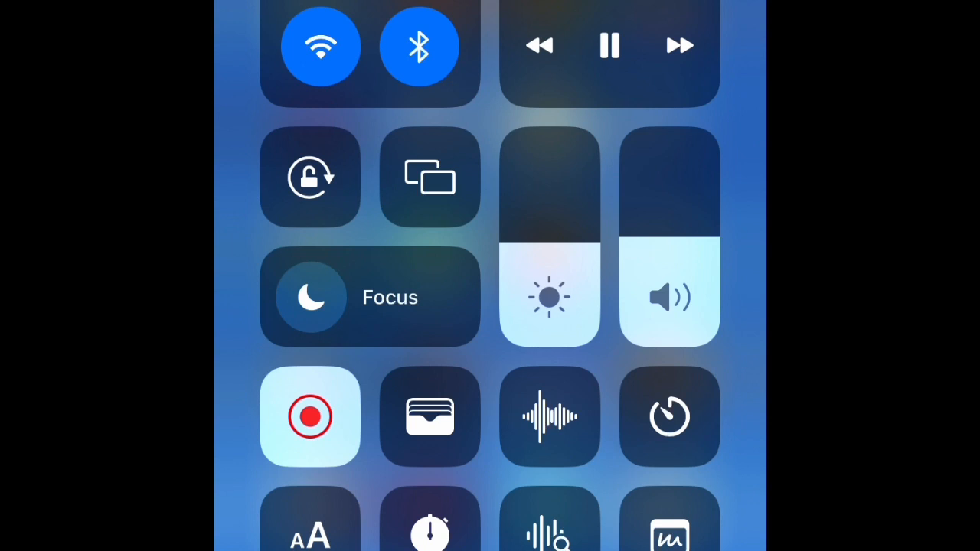
pyautogui.scroll(-3)
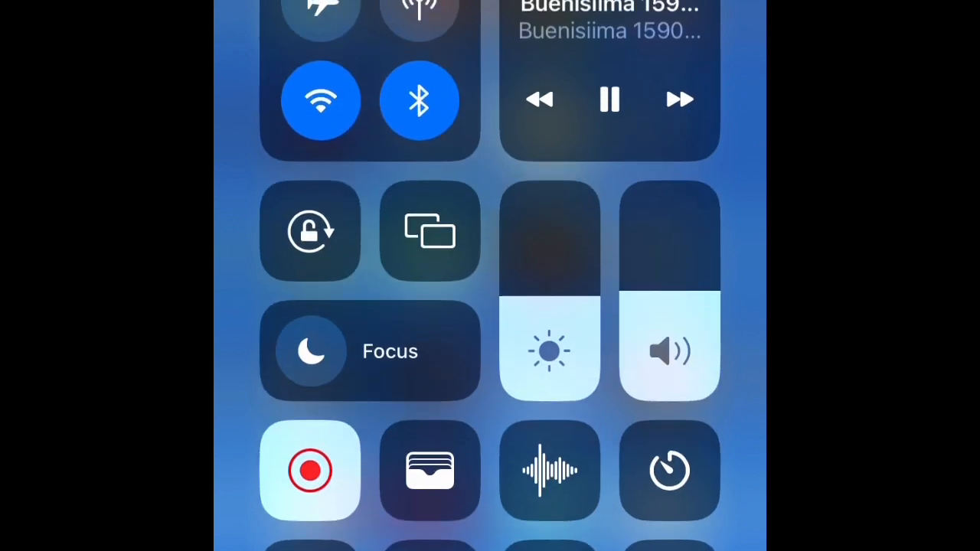